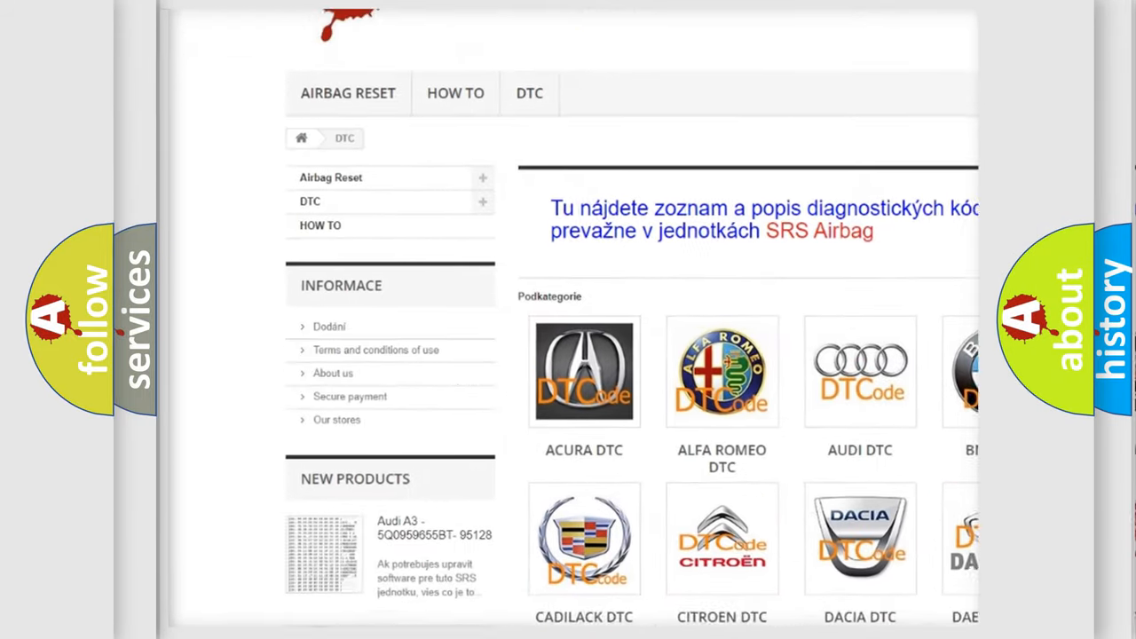
scroll("down", 3)
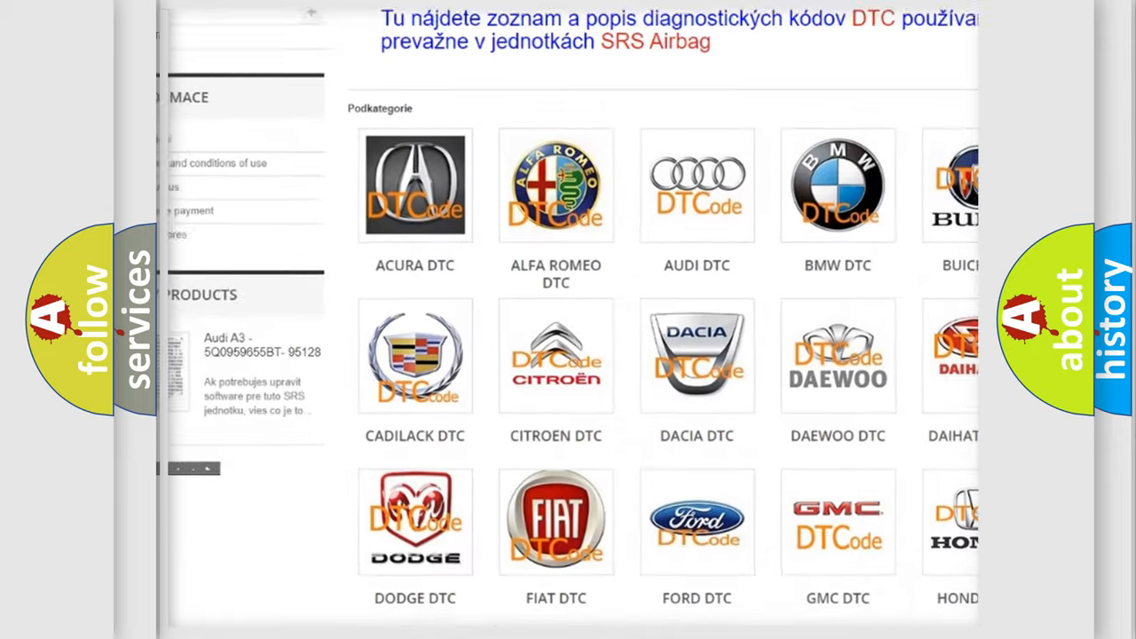
scroll("down", 3)
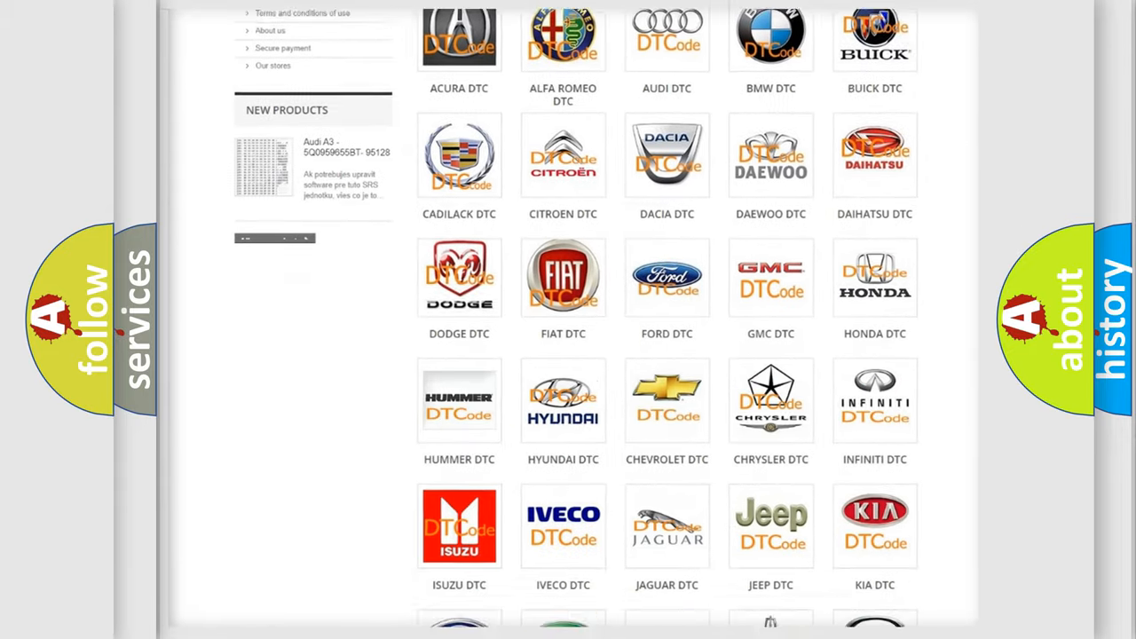
scroll("down", 3)
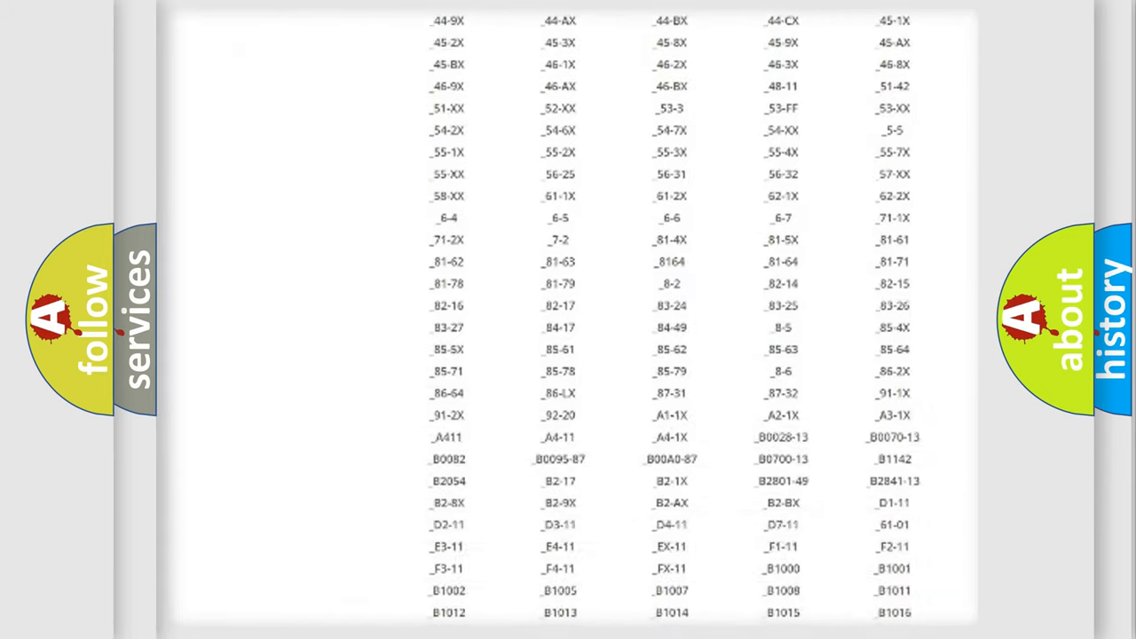
scroll("down", 3)
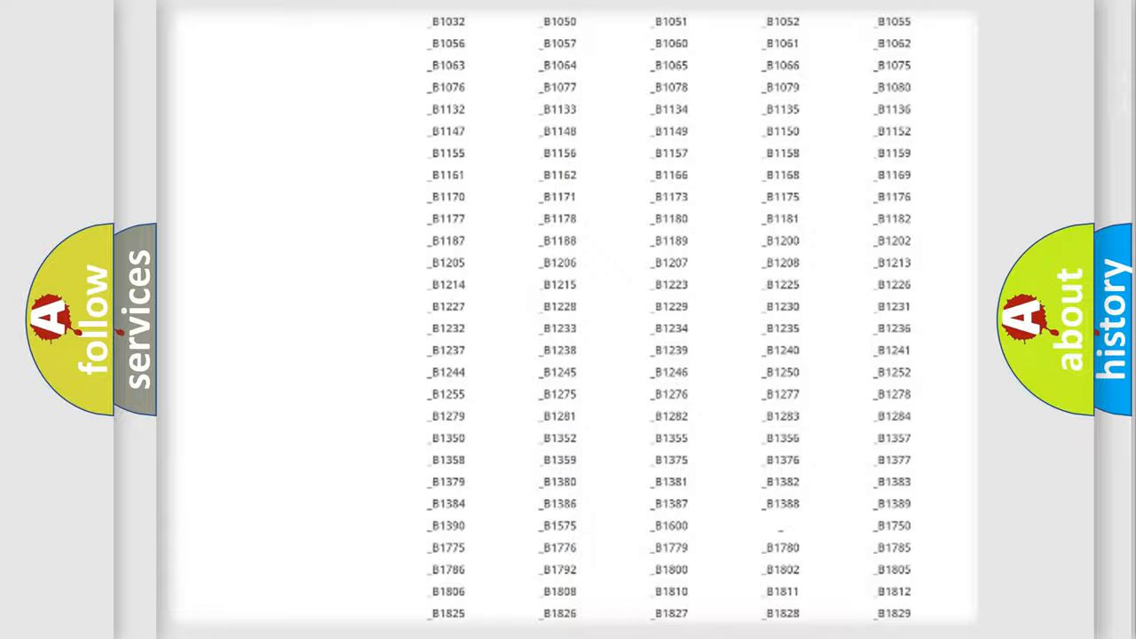